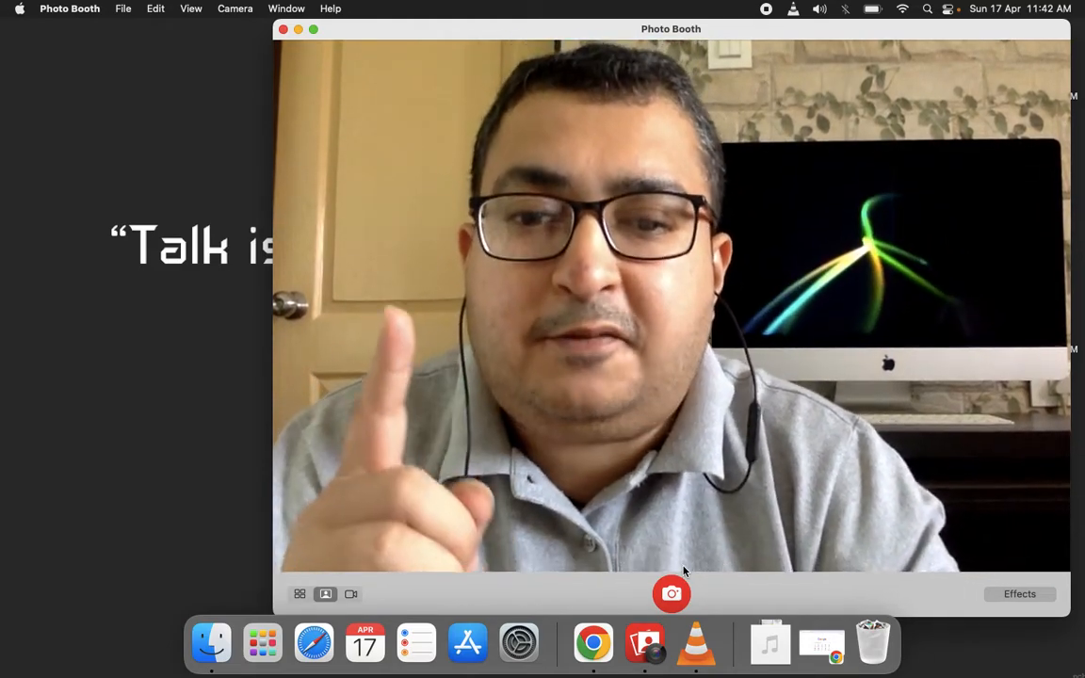
Minimize the Photo Booth webcam window to reveal the desktop.
left_click(298, 29)
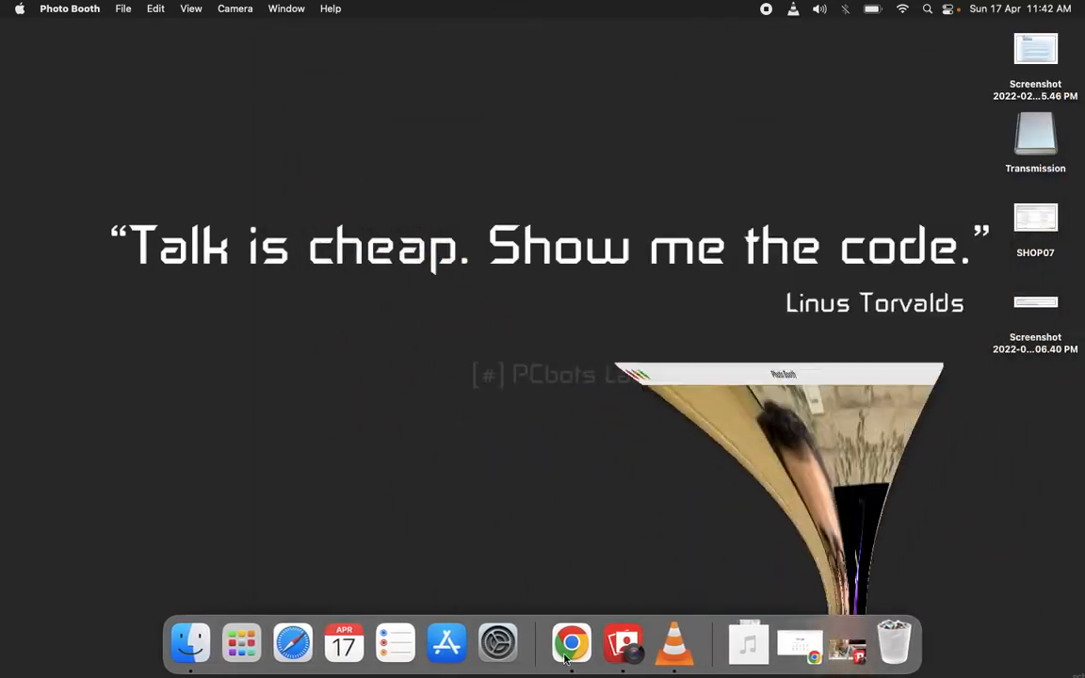
Launch Chrome, Google 'wsj', open wsj.com and scroll through the headlines.
left_click(572, 644)
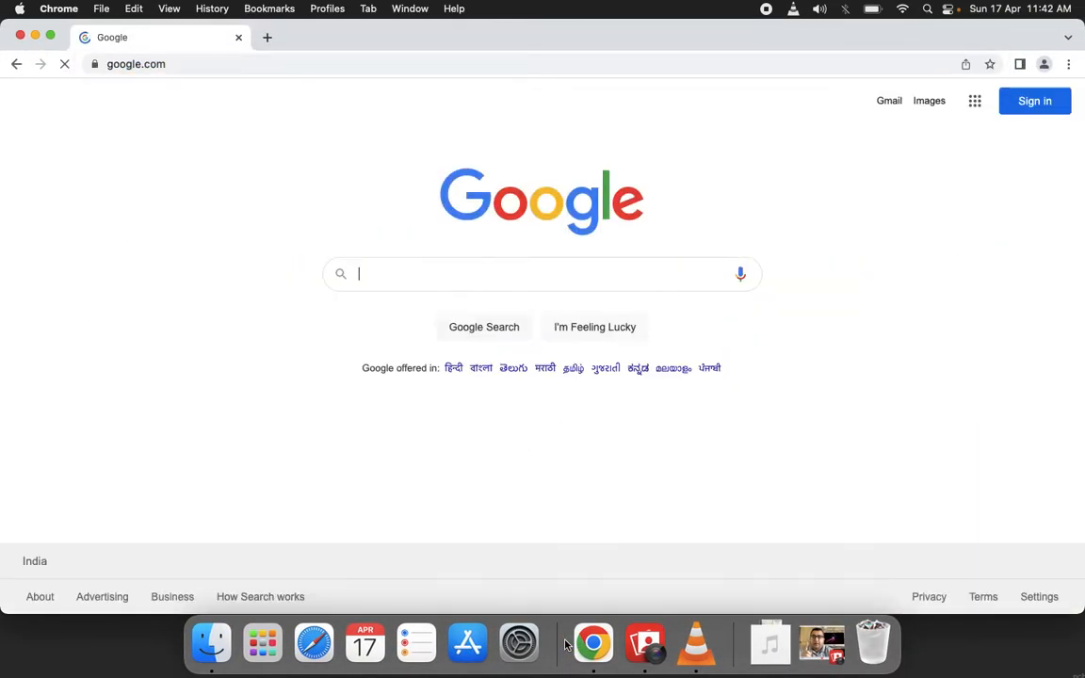
type("wsj")
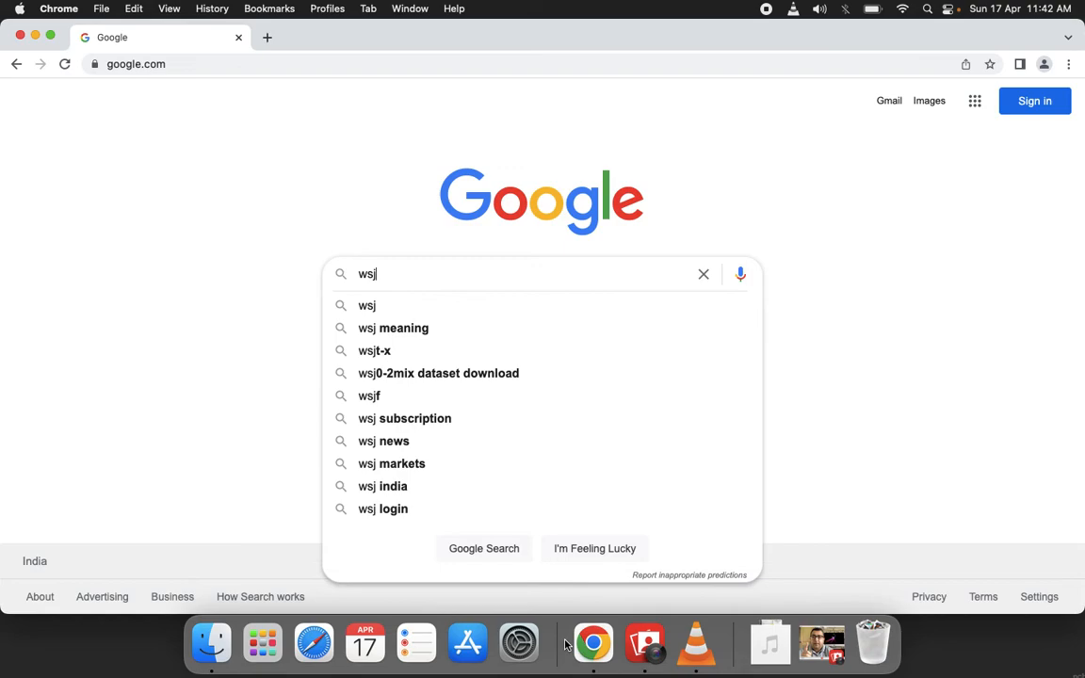
key("Return")
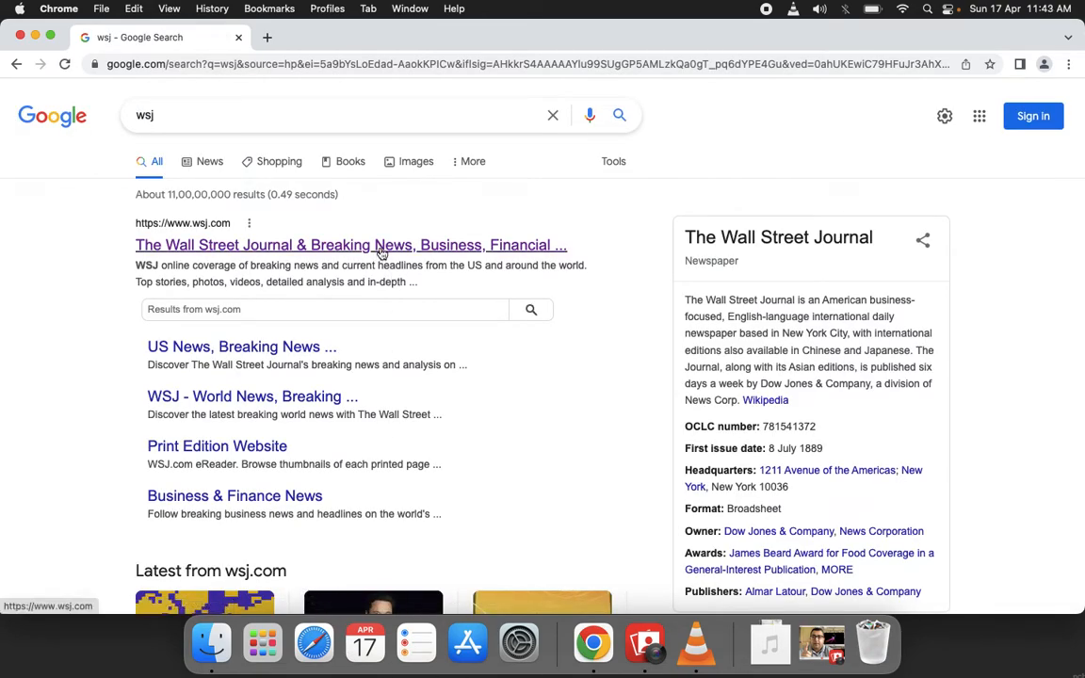
left_click(350, 245)
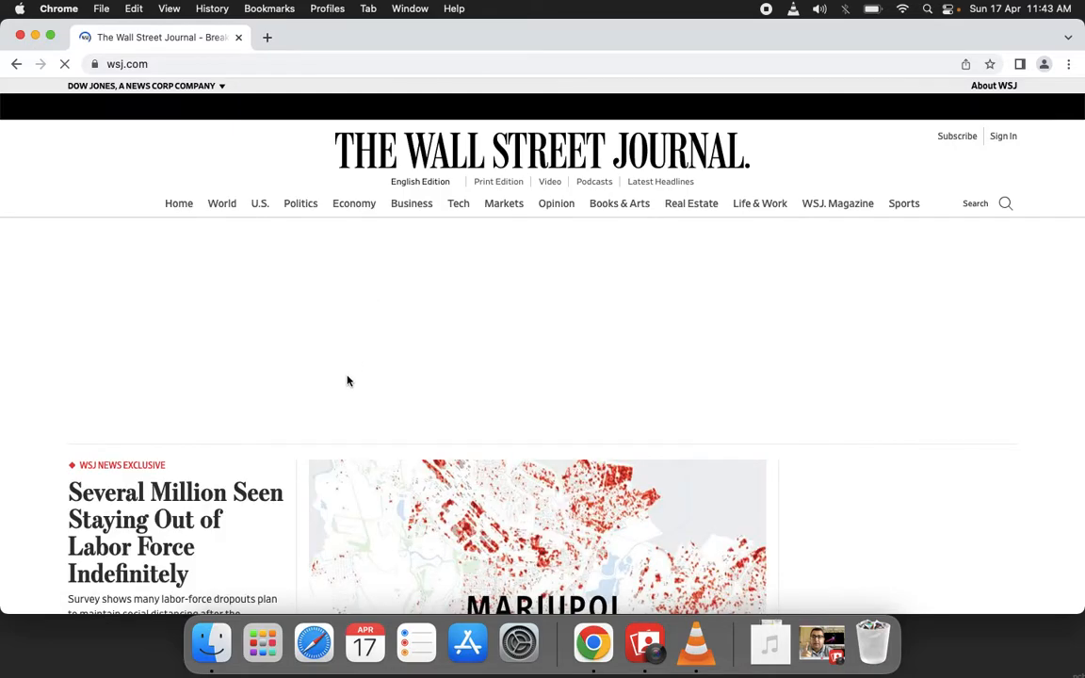
scroll("down", 3)
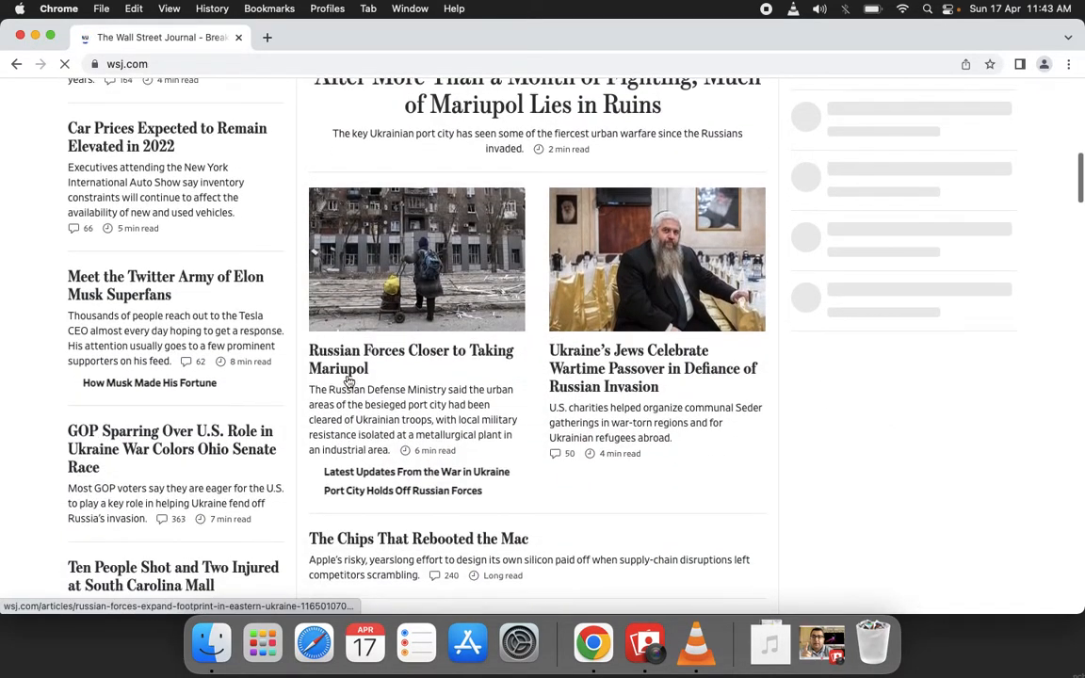
scroll("down", 3)
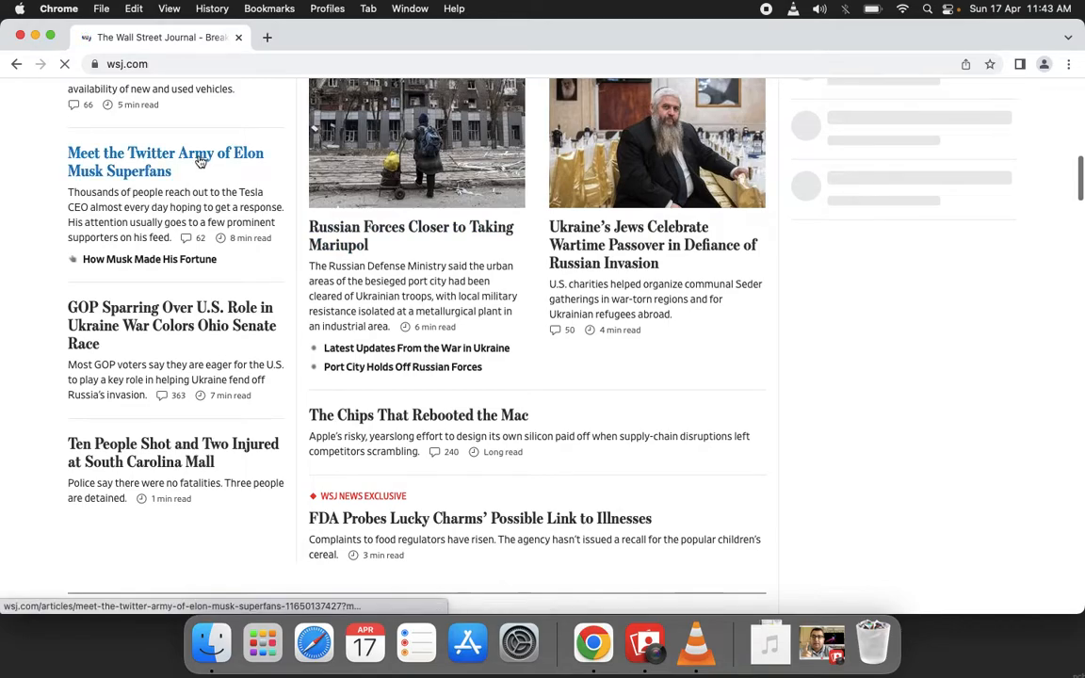
Open 'Meet the Twitter Army of Elon Musk Superfans' and scroll to its audio bar.
left_click(165, 162)
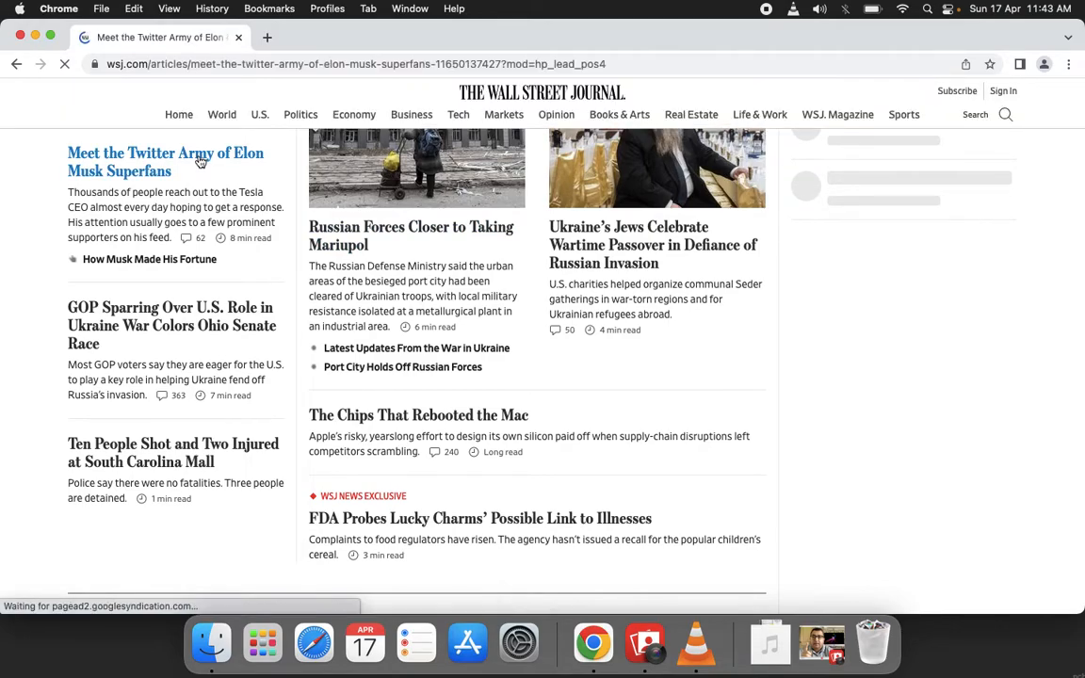
left_click(166, 161)
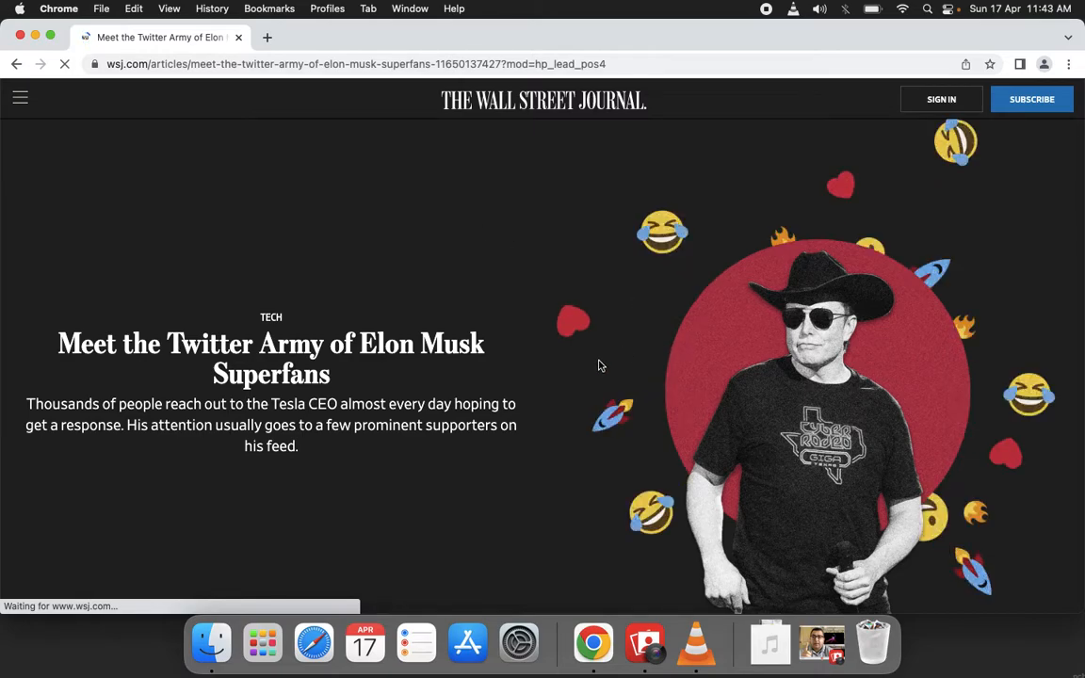
scroll("down", 3)
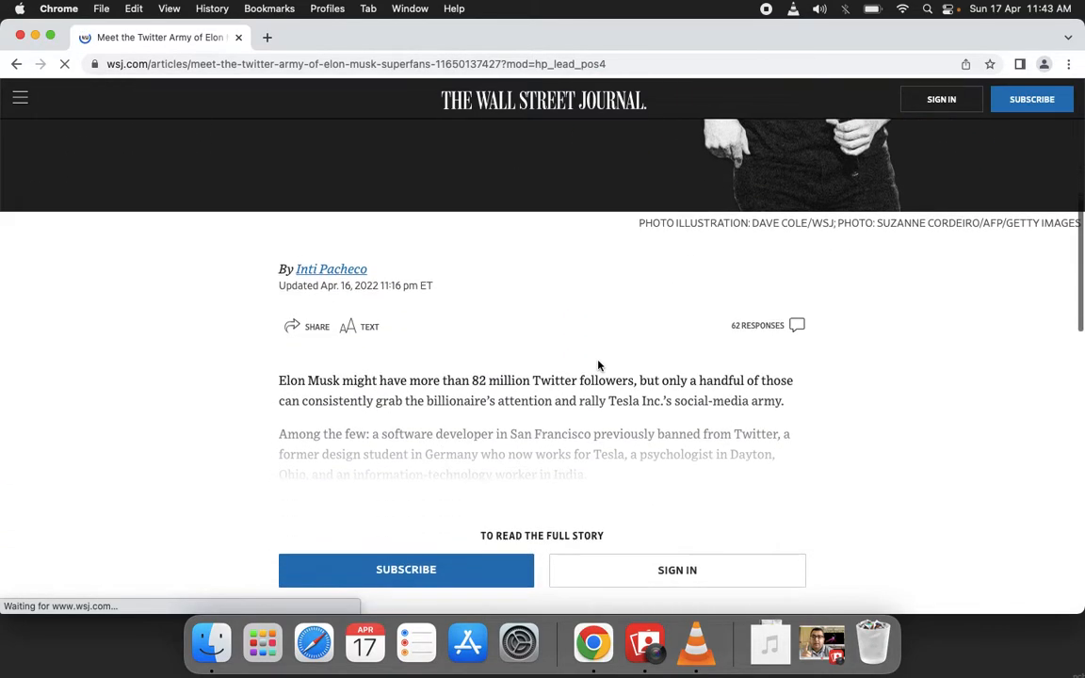
scroll("down", 3)
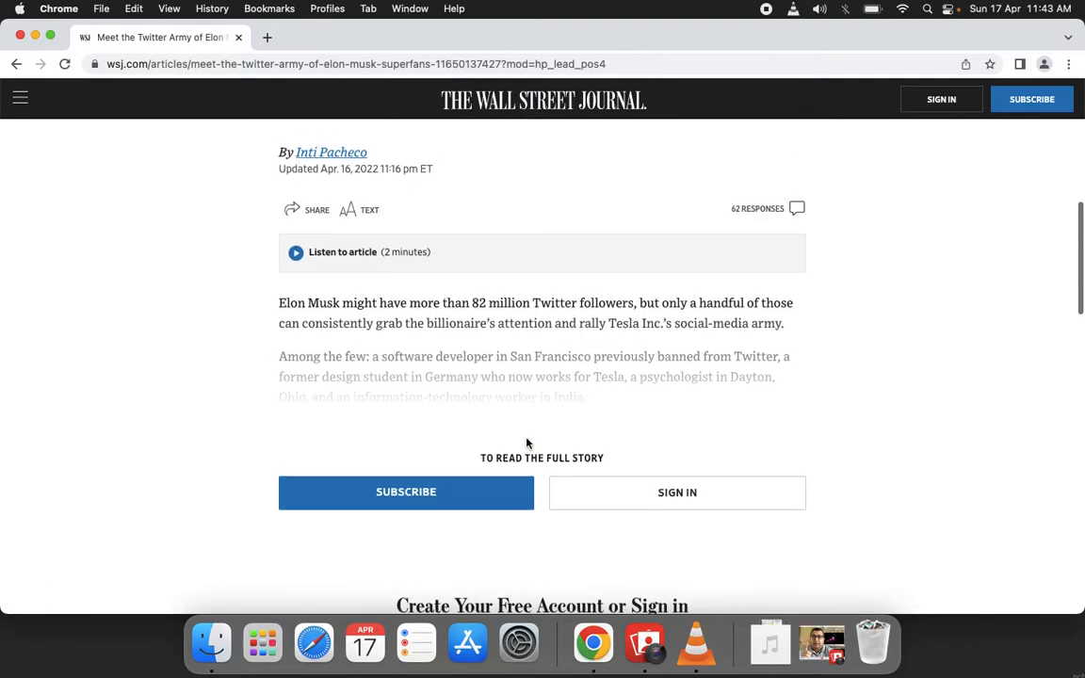
scroll("down", 3)
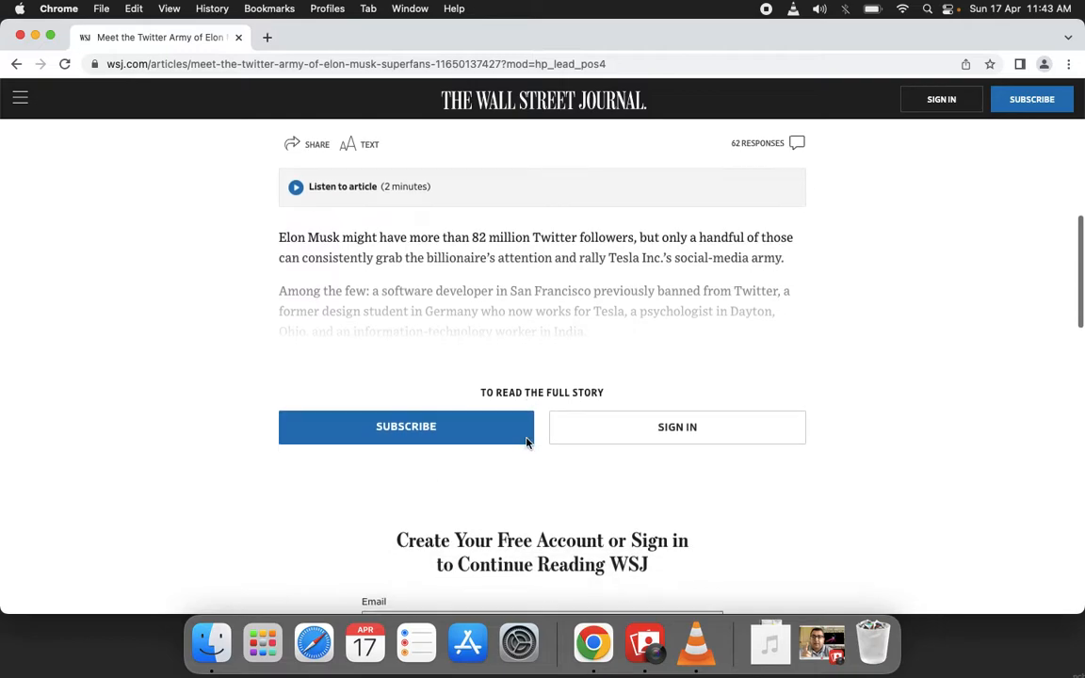
scroll("up", 3)
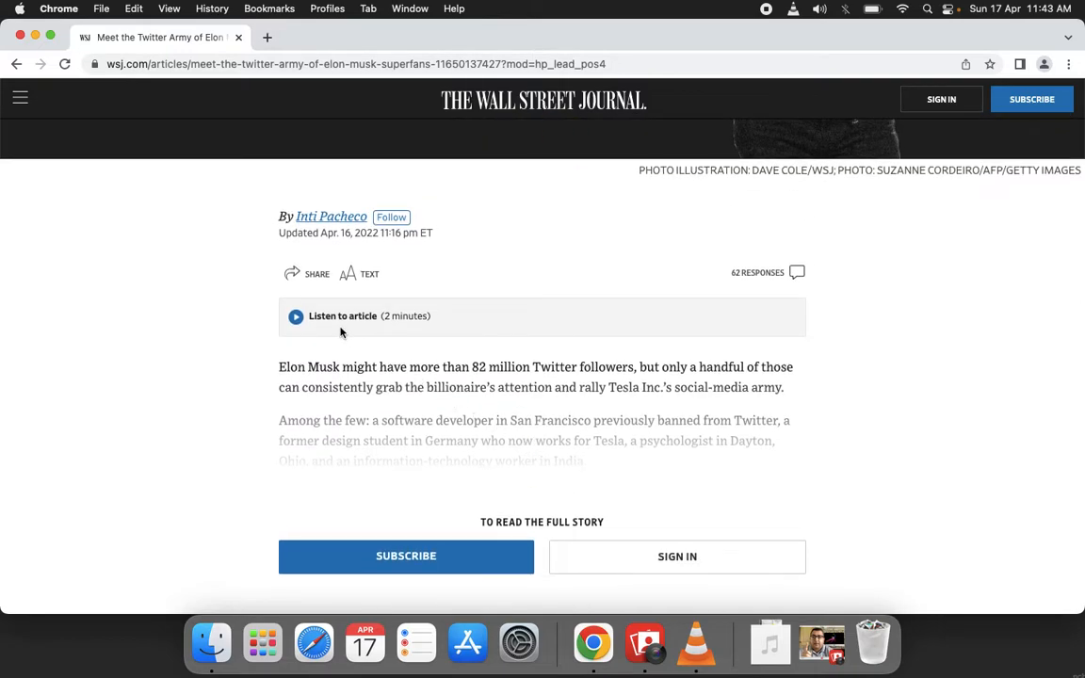
mouse_move(338, 321)
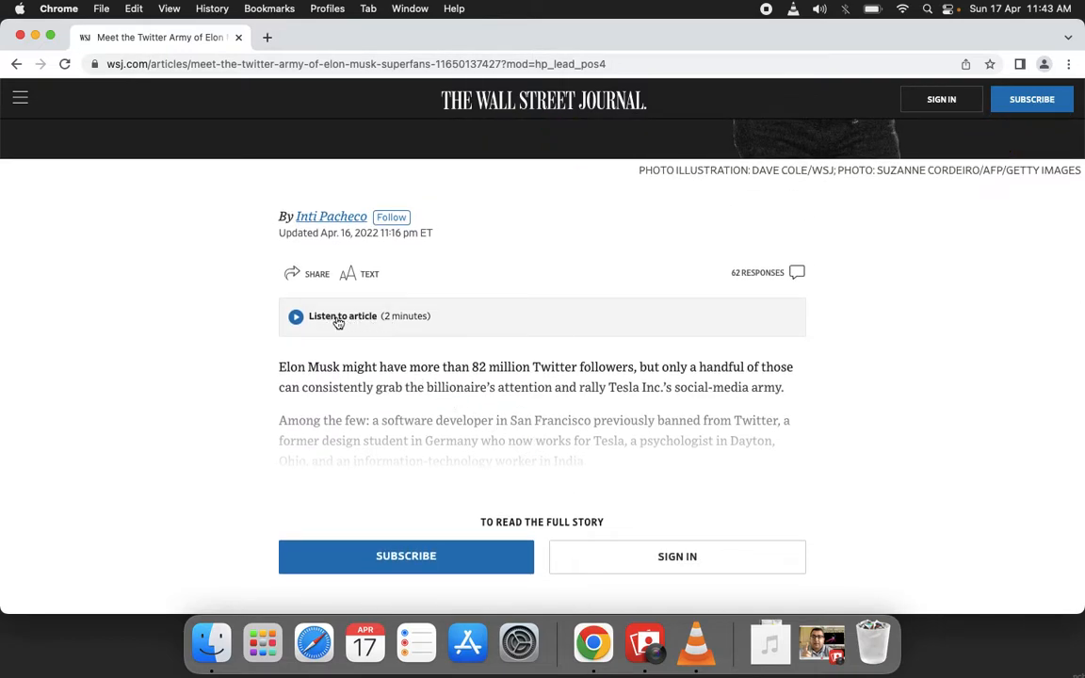
Play the article audio, cycle playback speed back to 1x, then pause it.
left_click(295, 316)
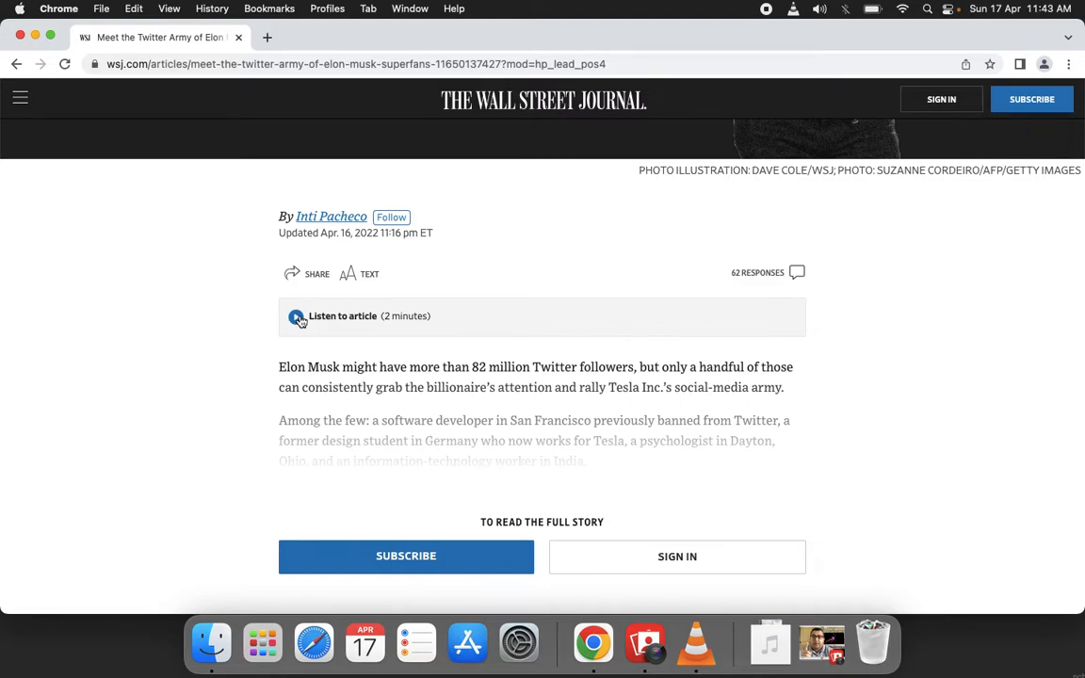
left_click(296, 315)
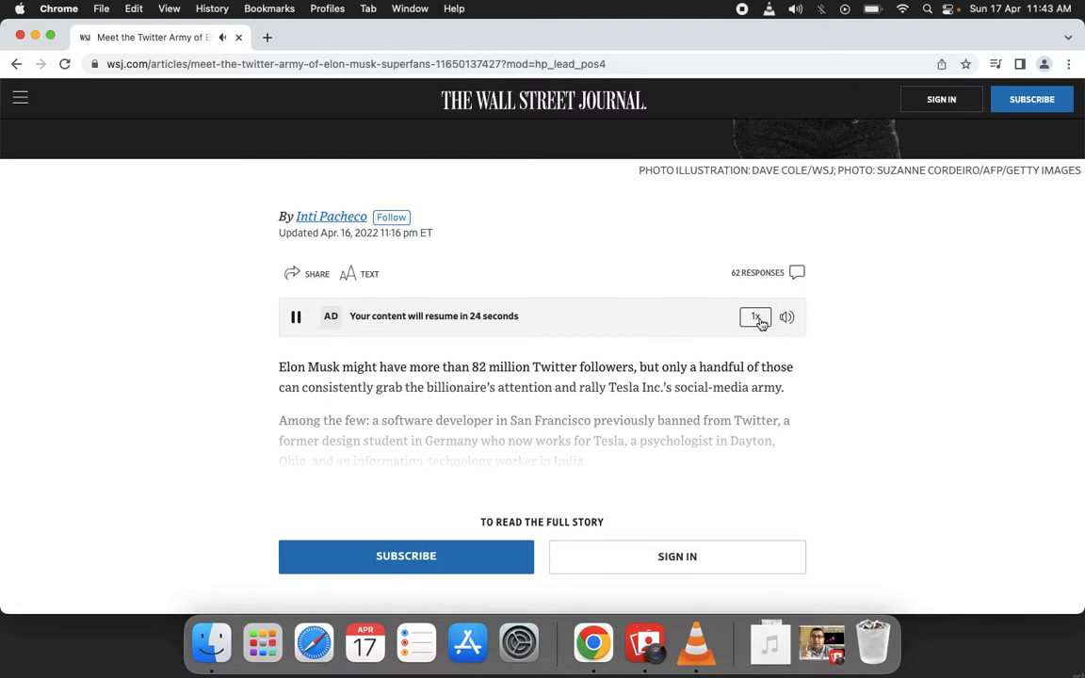
left_click(755, 316)
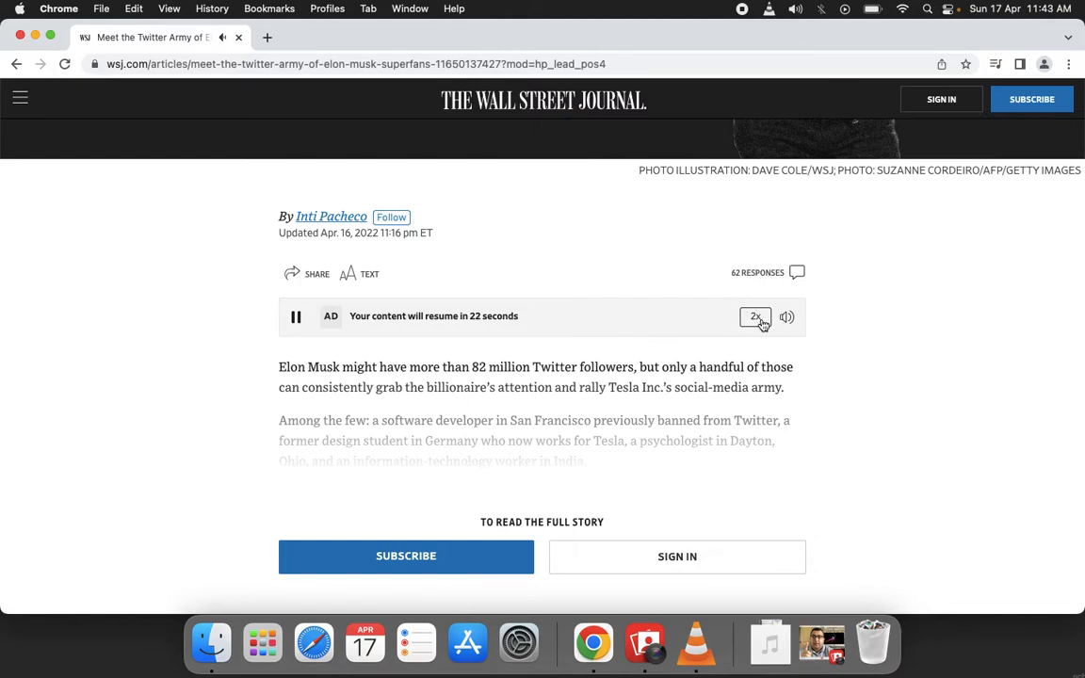
left_click(754, 317)
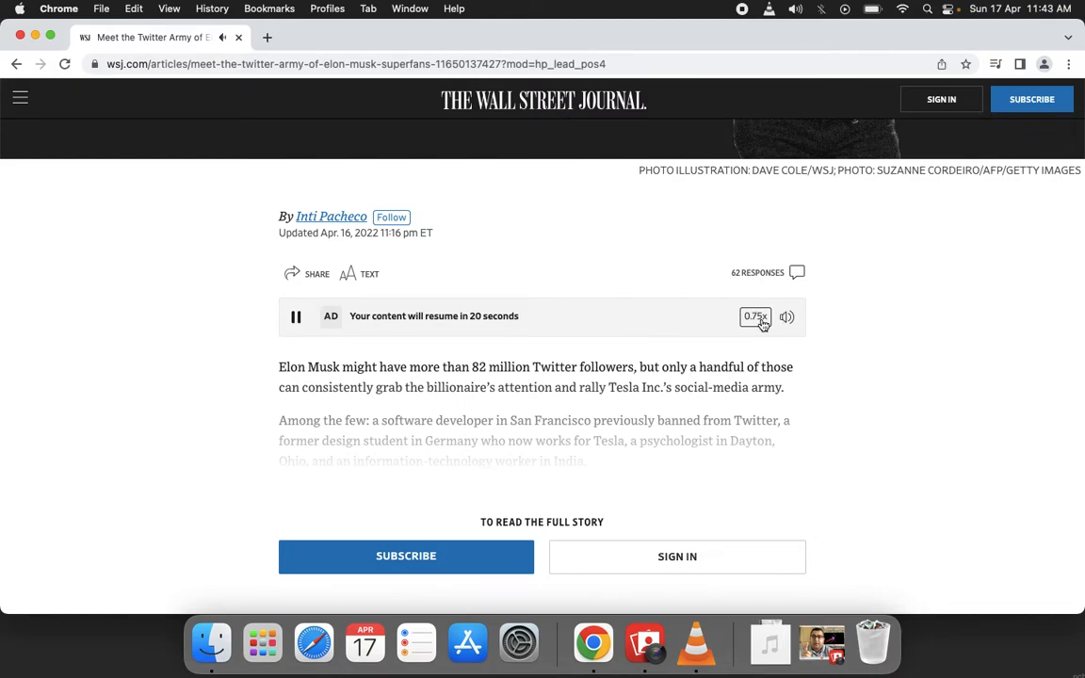
left_click(755, 315)
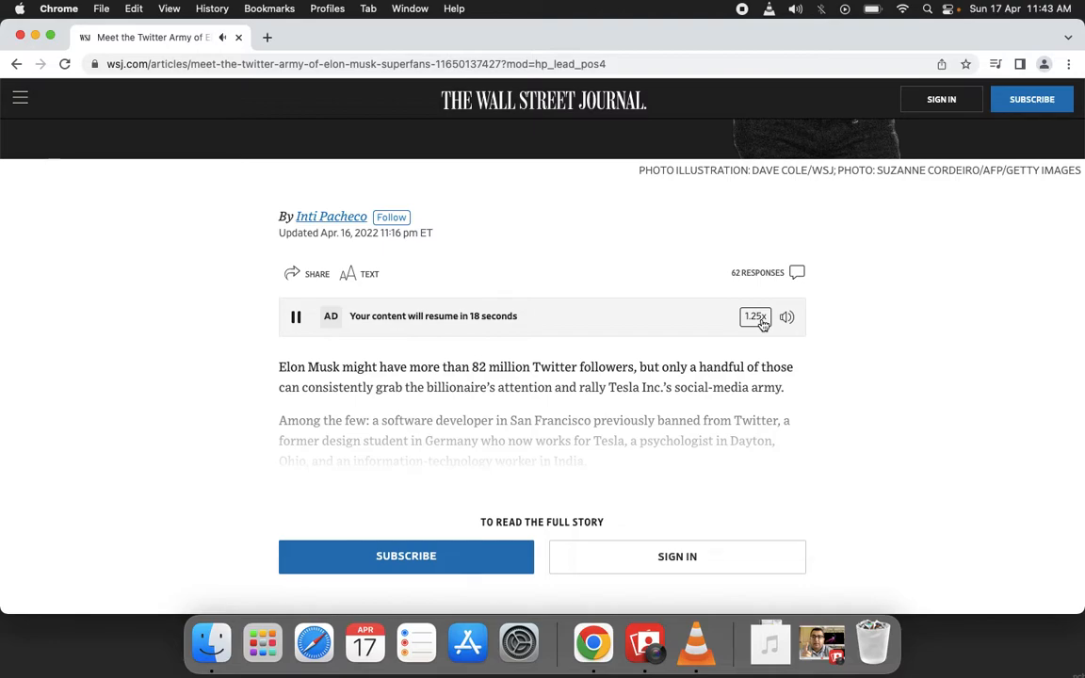
left_click(755, 317)
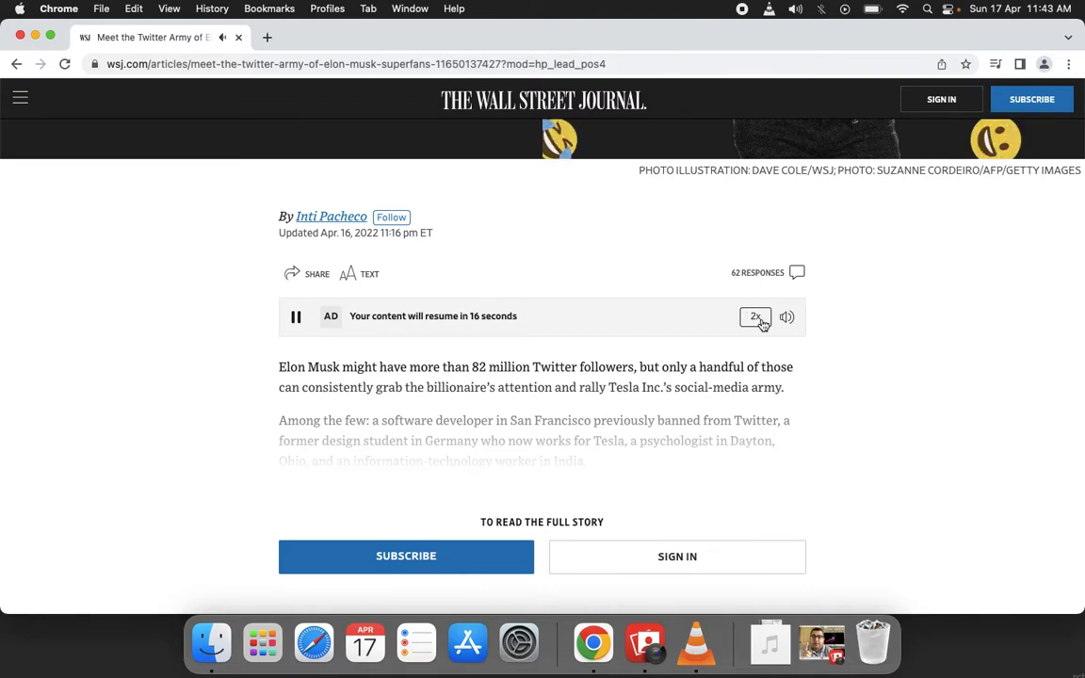
left_click(755, 316)
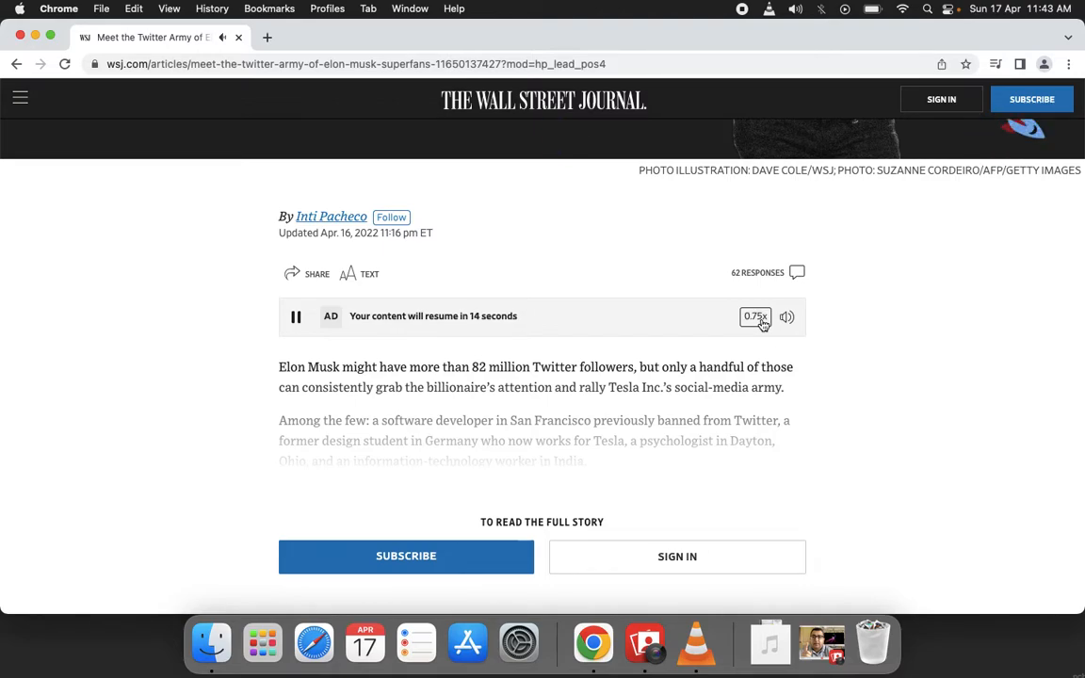
left_click(754, 315)
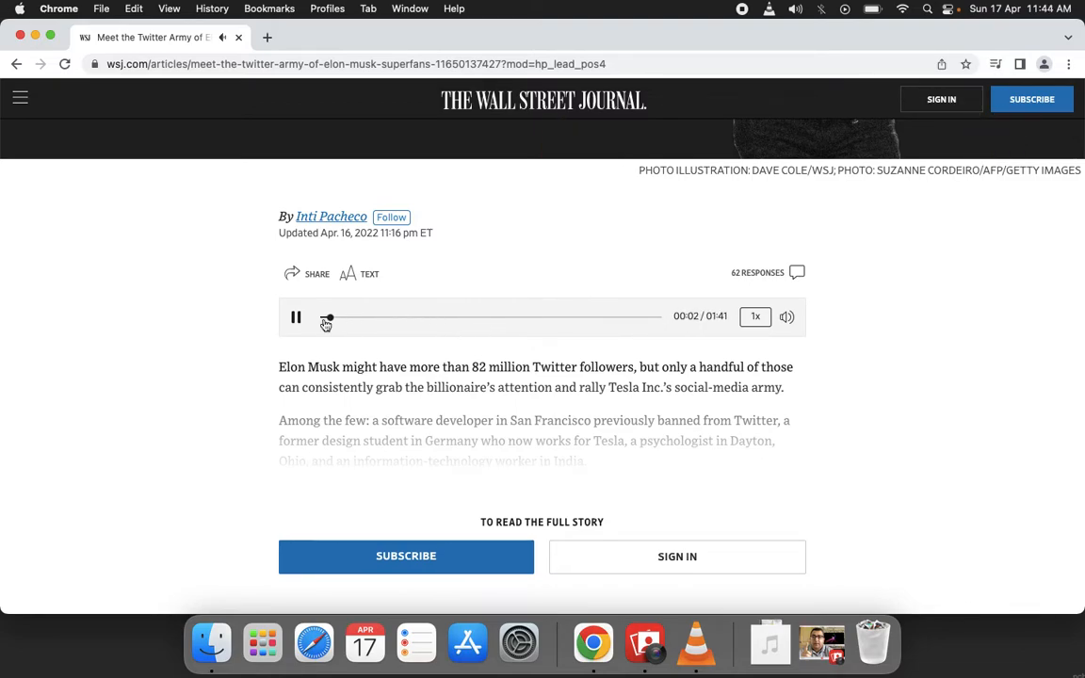
left_click(296, 317)
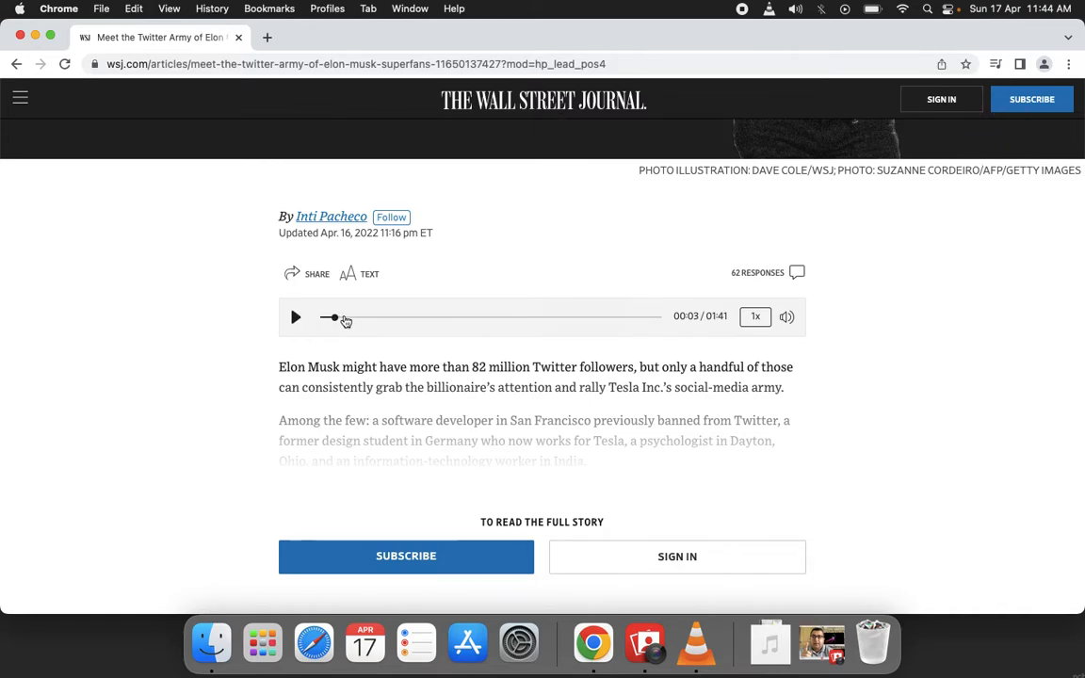
Inspect the audio player's code and open the MP3 src link to download it.
right_click(344, 320)
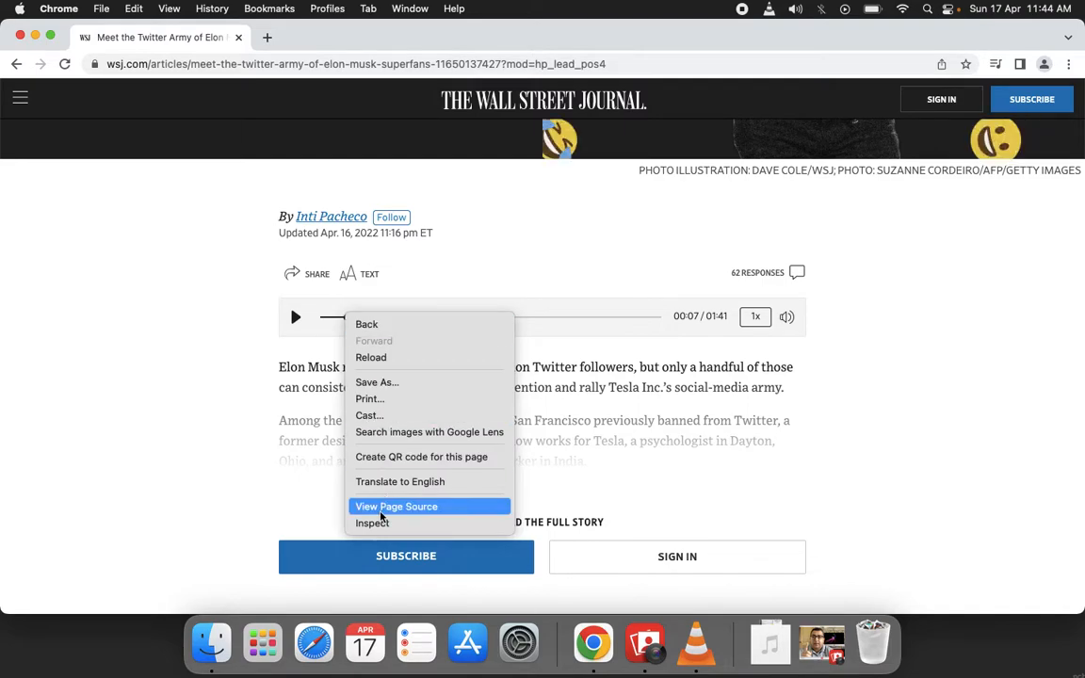
left_click(372, 523)
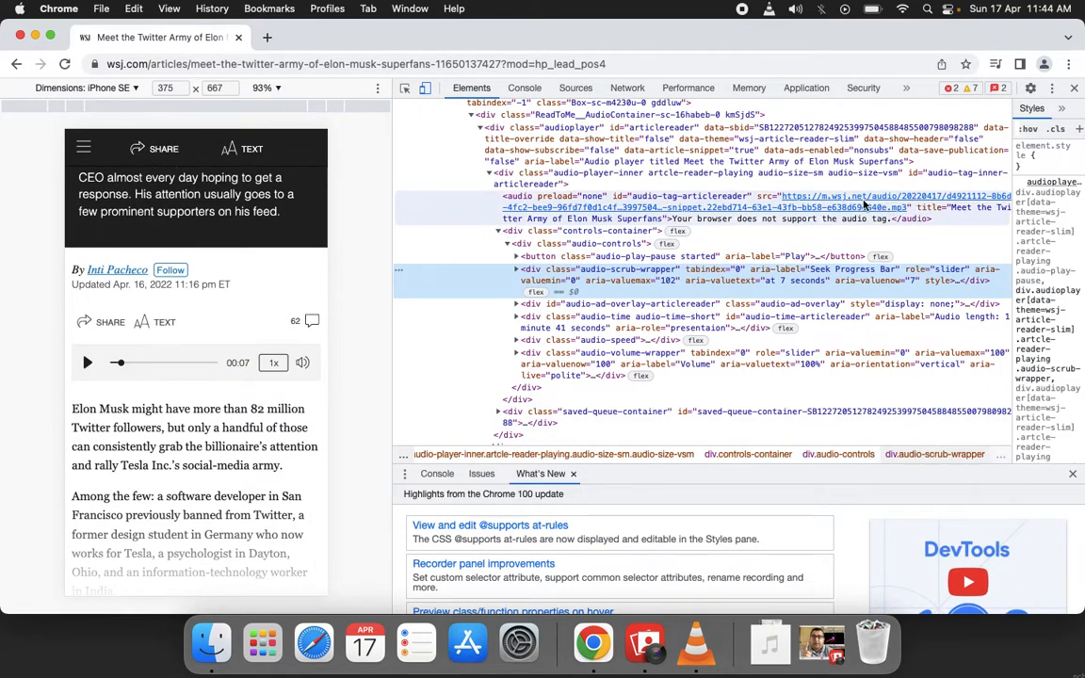
right_click(848, 206)
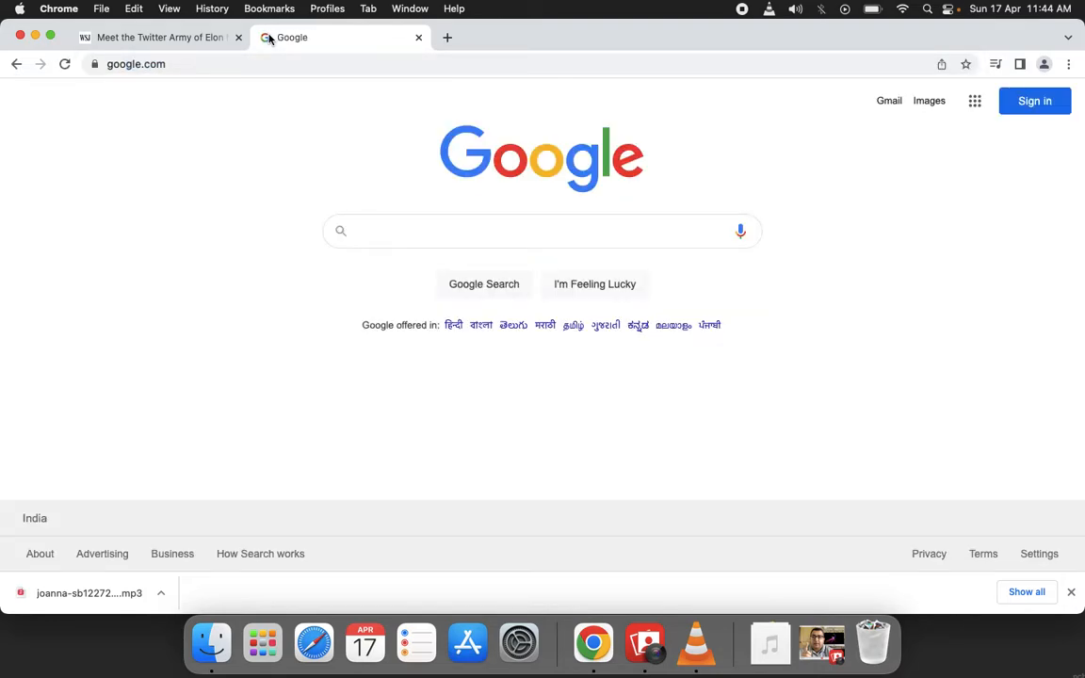
Search Google for 'speech to text upload converter'.
type("spee")
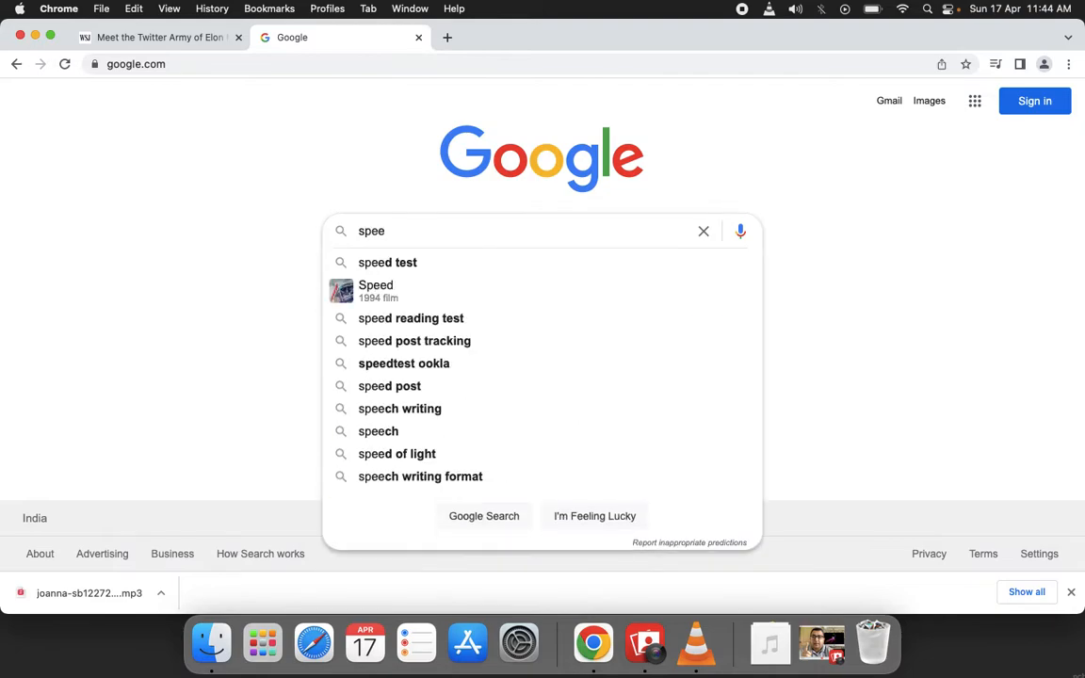
type("ch")
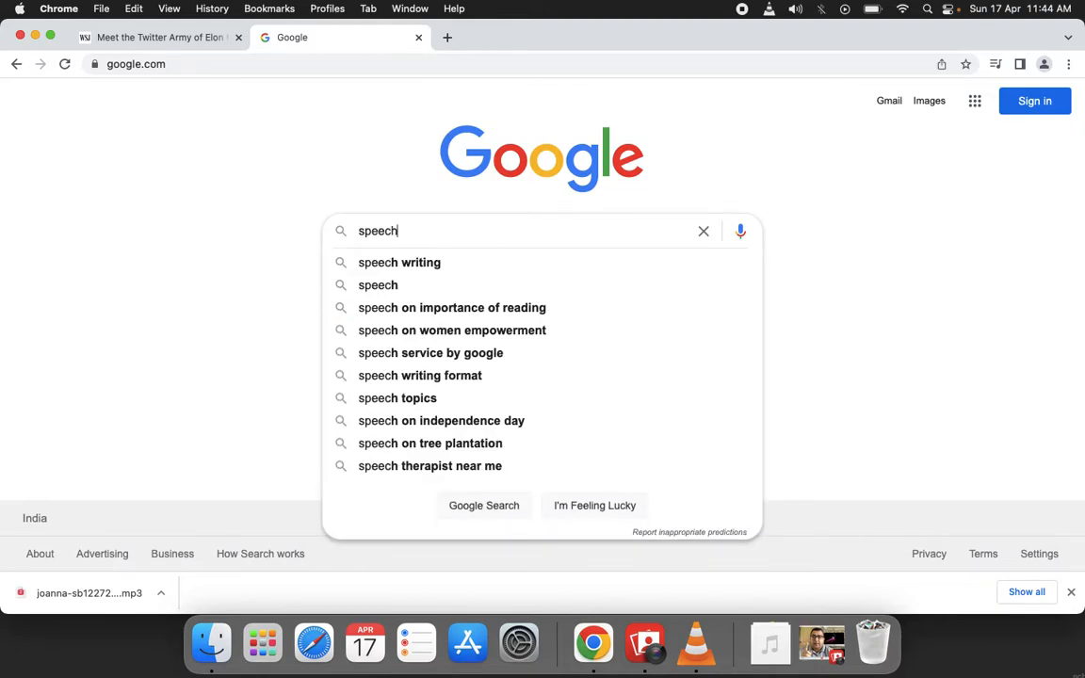
type("to text")
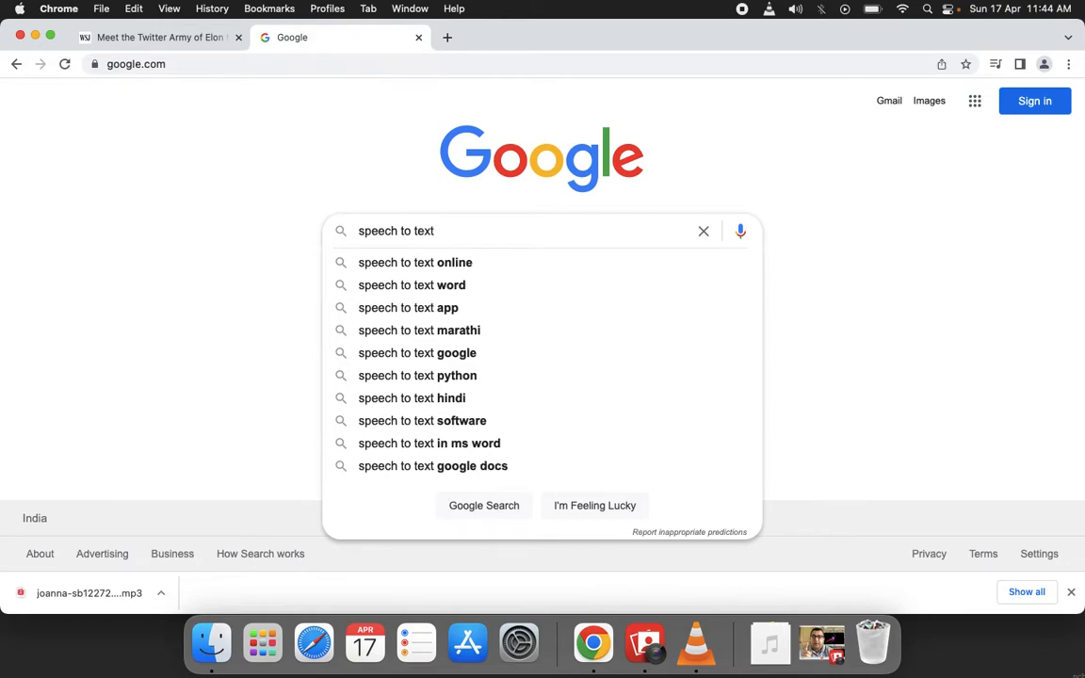
type("upload converter")
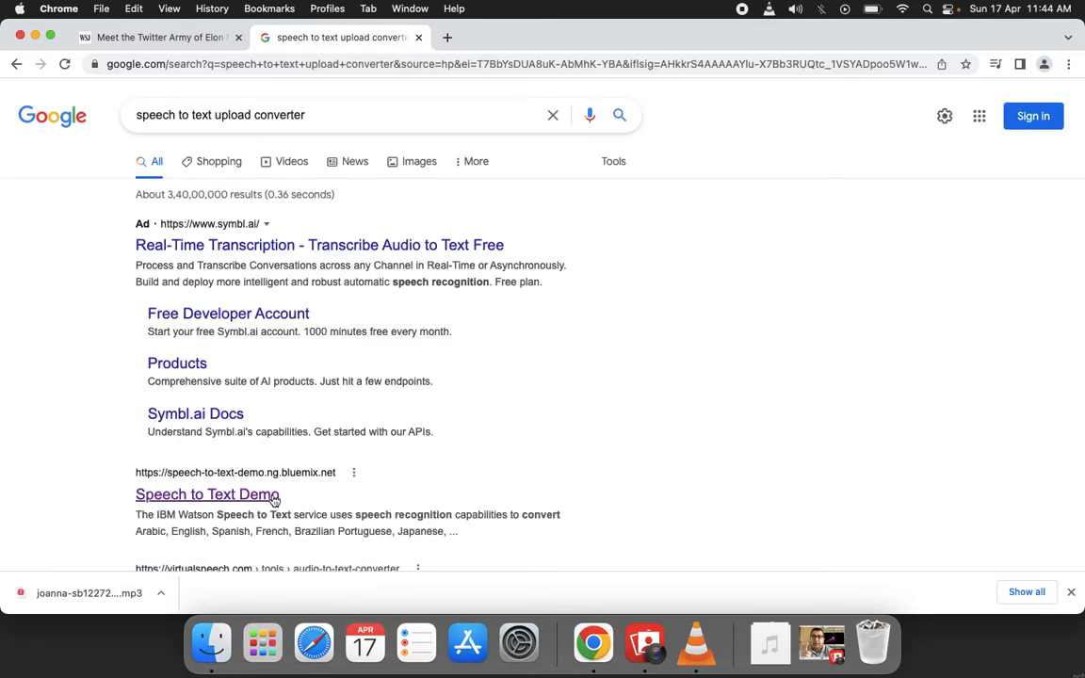
Open the IBM Speech to Text Demo result and scroll to Transcribe Audio.
left_click(207, 493)
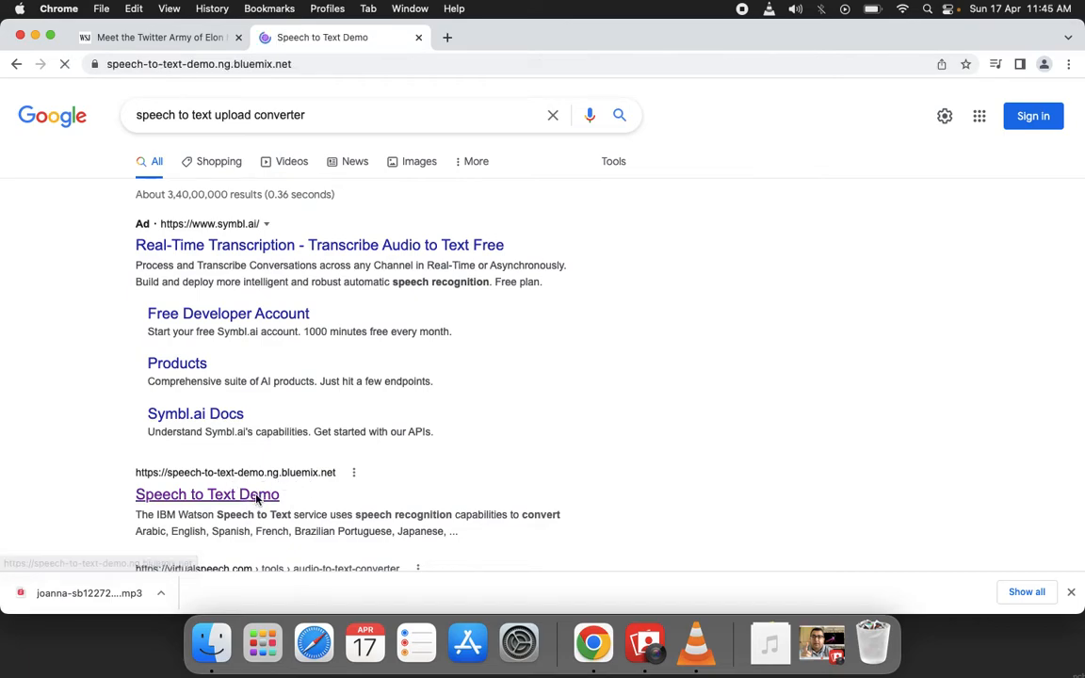
left_click(206, 493)
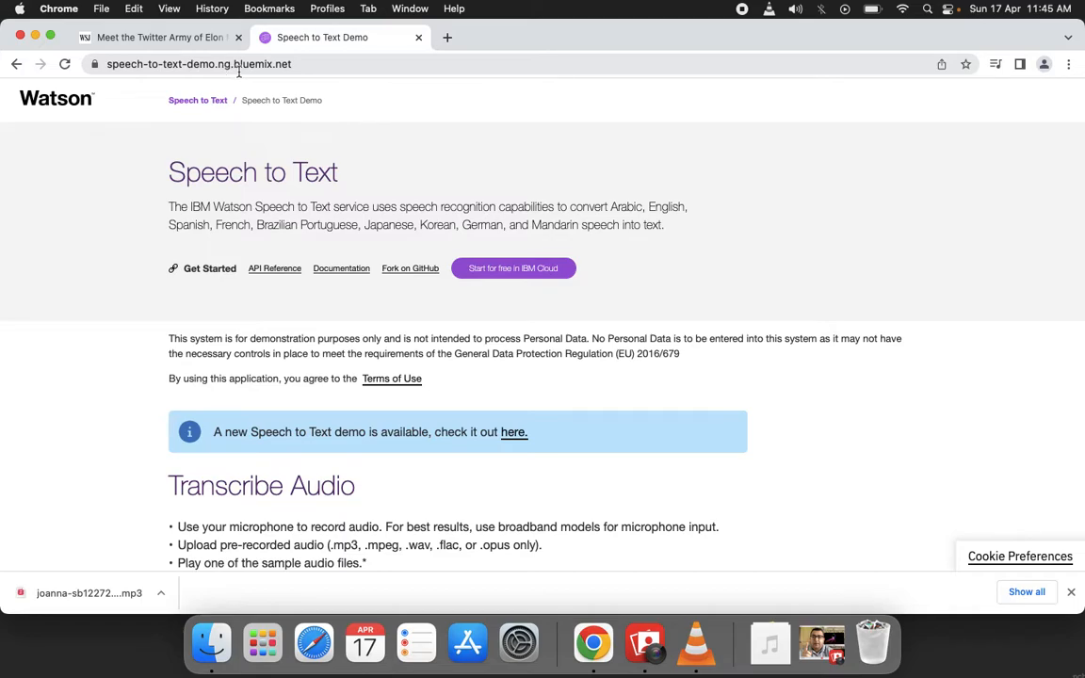
scroll("down", 3)
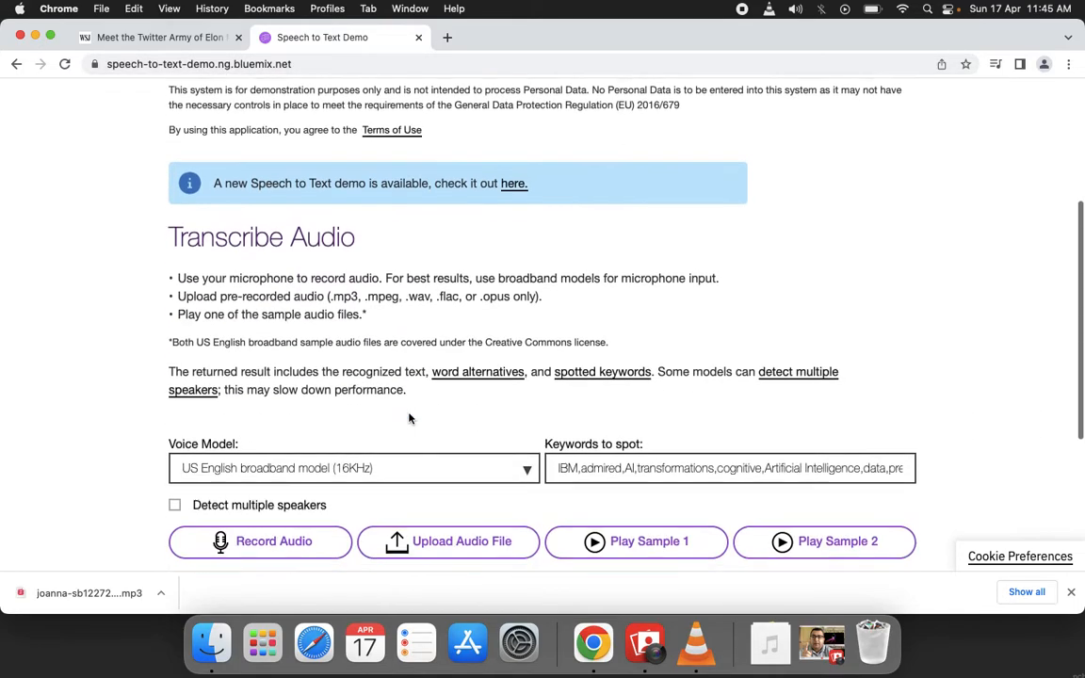
scroll("down", 3)
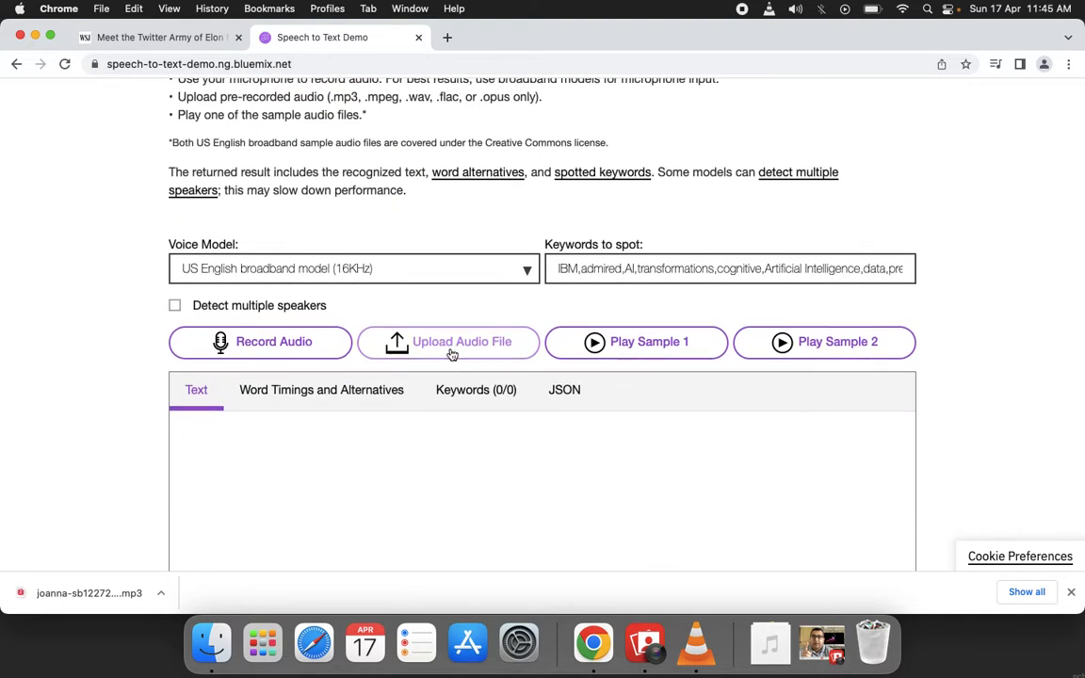
Upload the joanna article MP3 for transcription, then switch to Photo Booth.
left_click(449, 341)
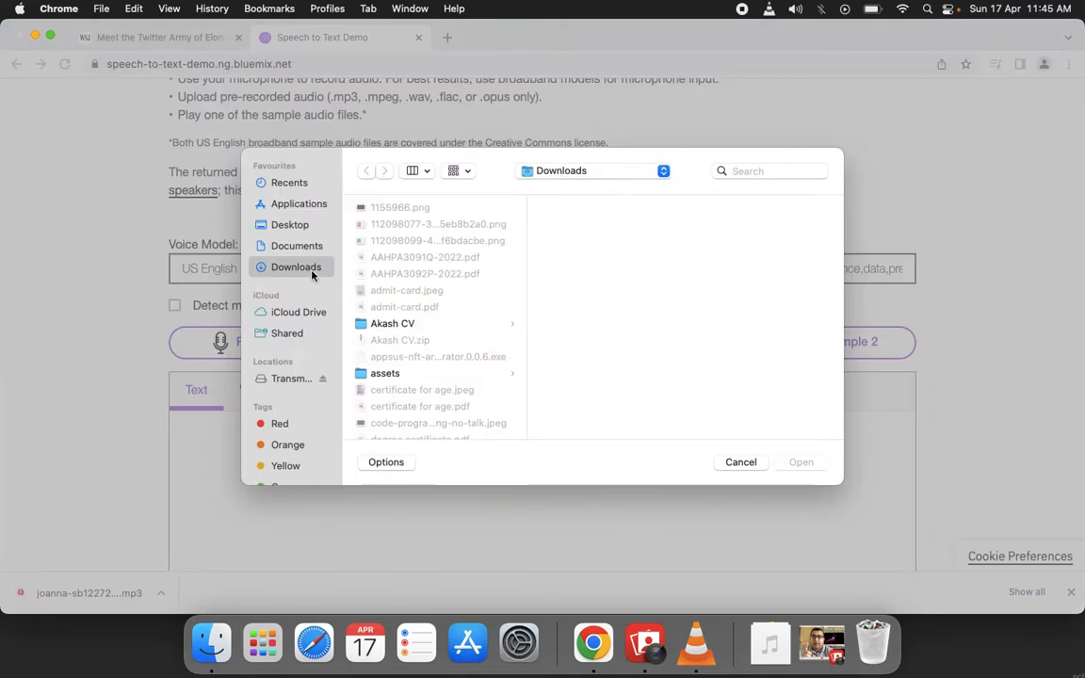
mouse_move(443, 369)
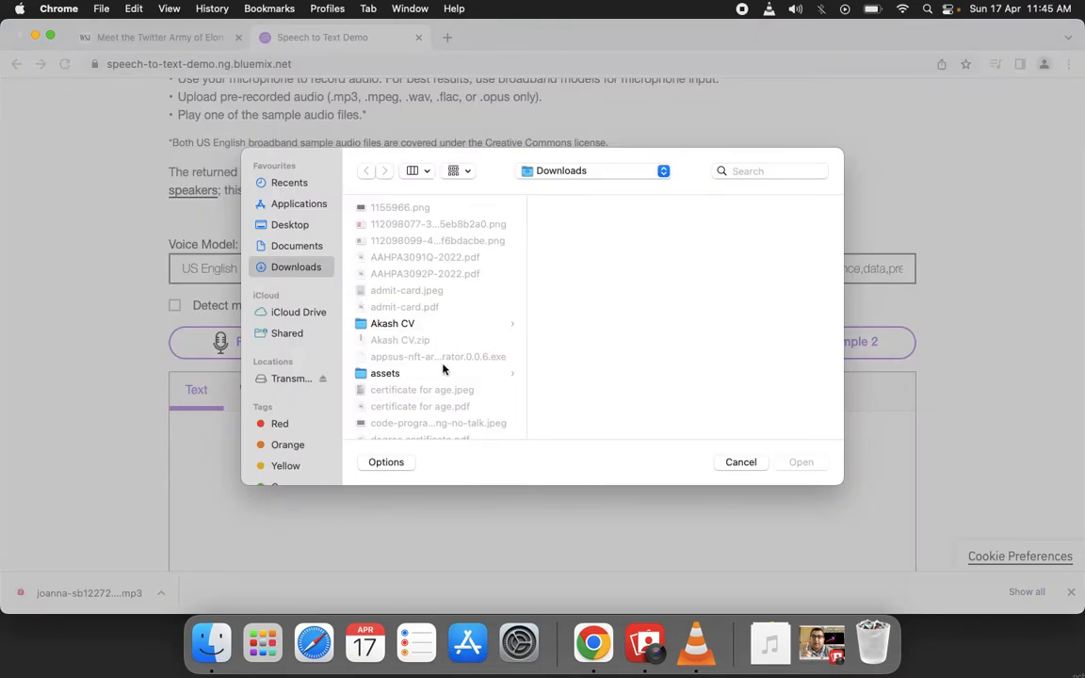
scroll("down", 3)
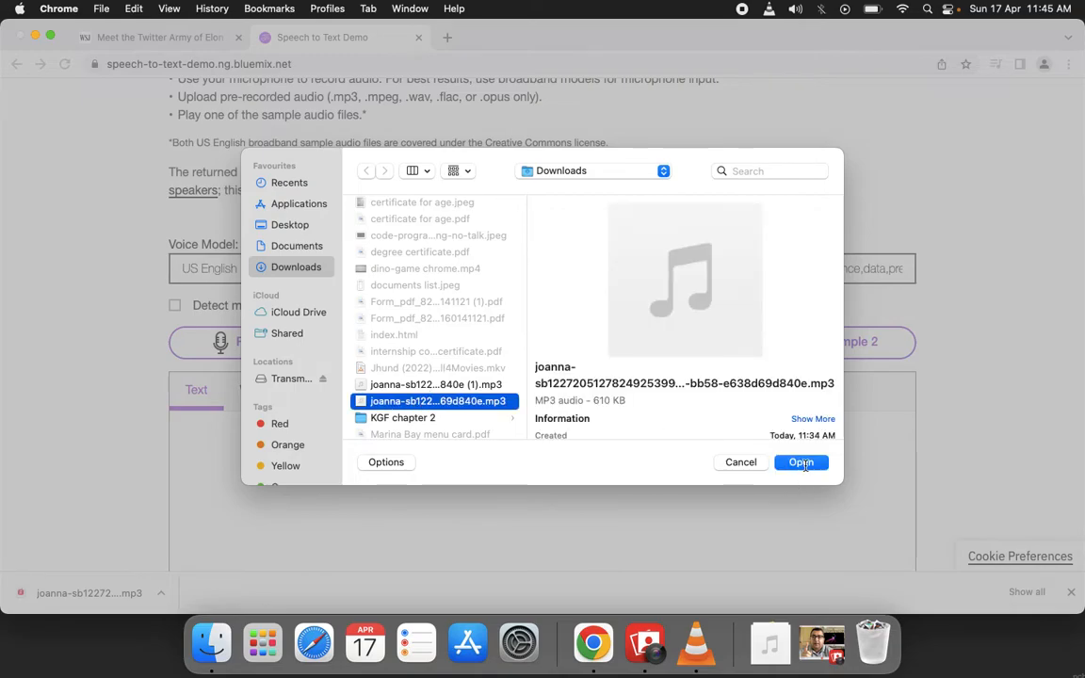
left_click(801, 461)
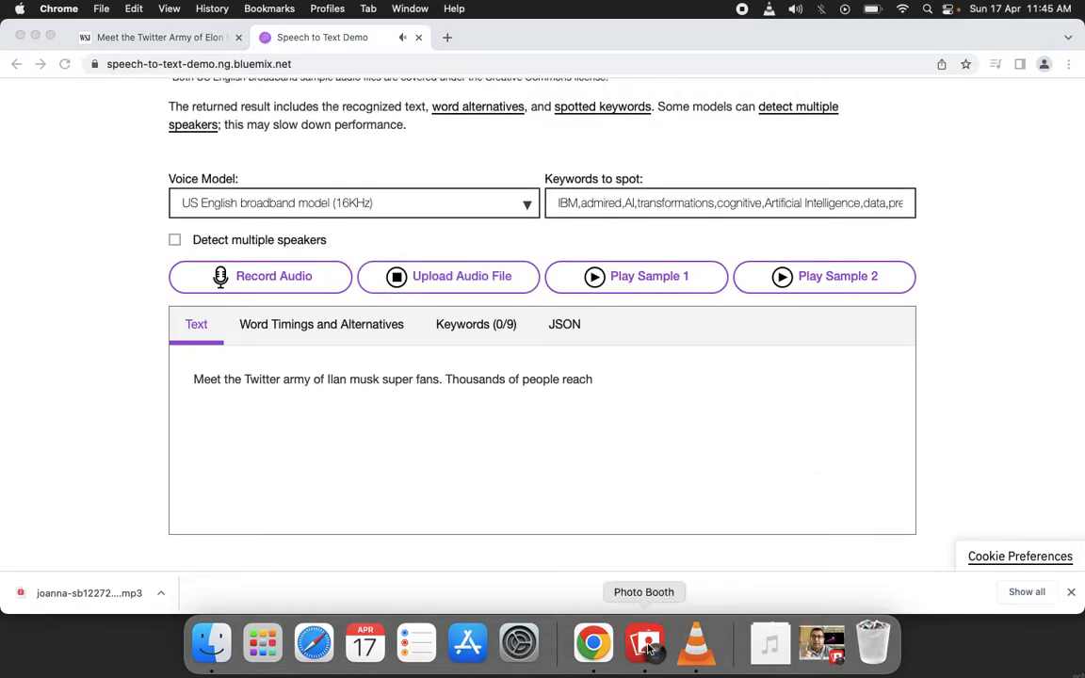
left_click(645, 643)
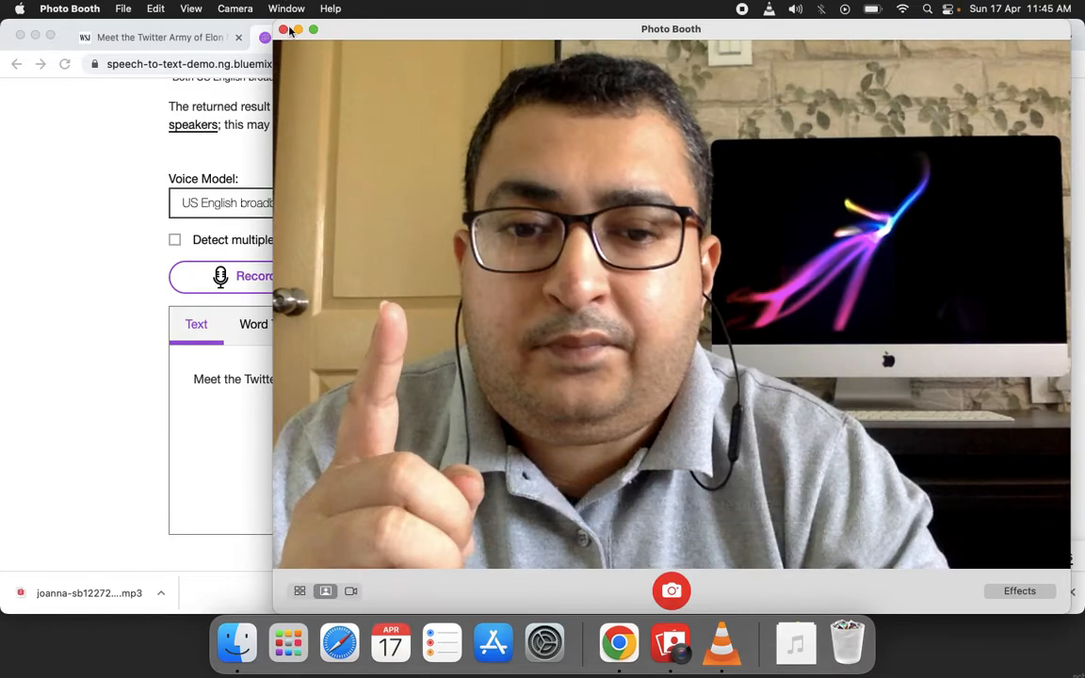